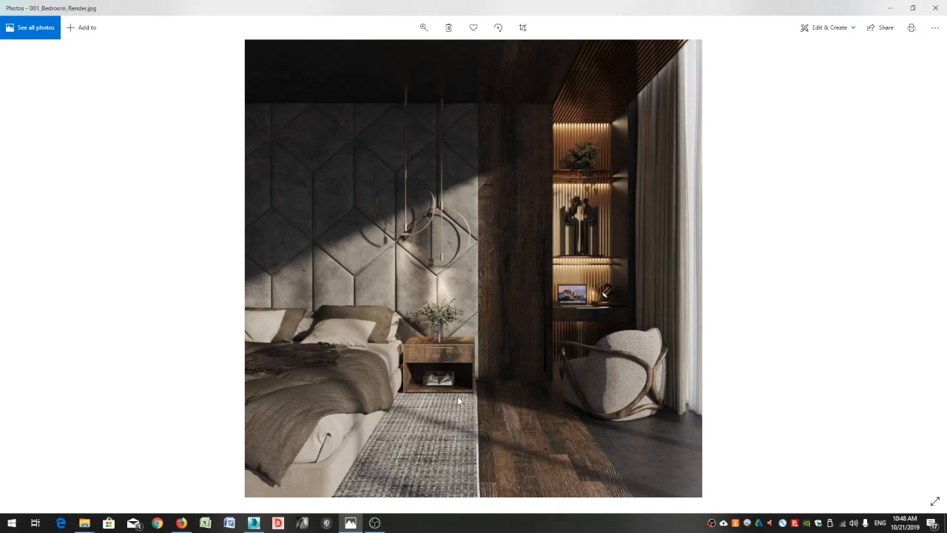
mouse_move(580, 109)
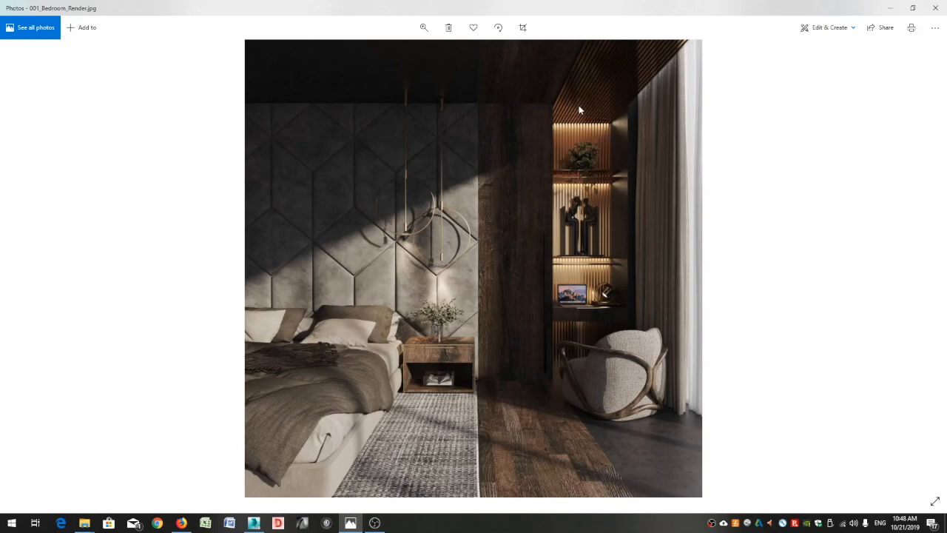
mouse_move(373, 247)
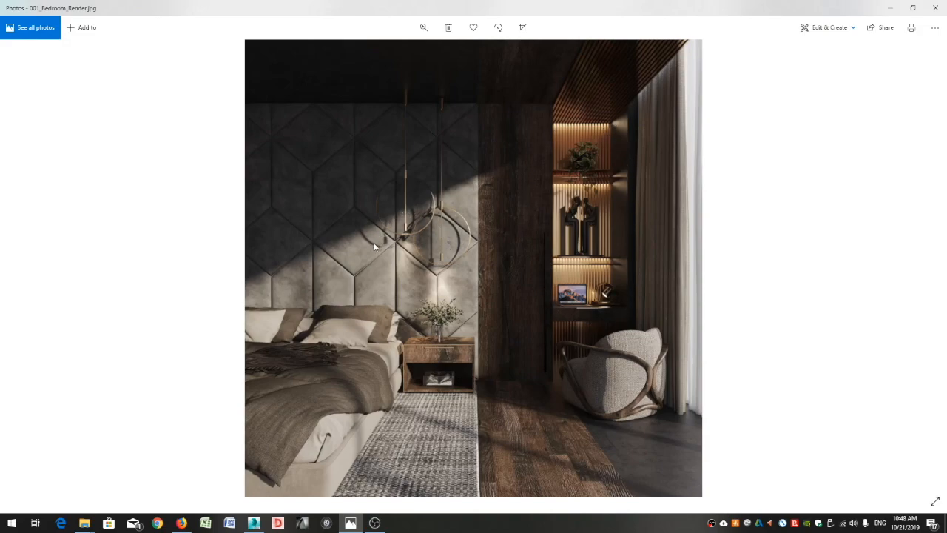
Switch from Windows Photos to the 001_Bedroom_YouTube_Lights.max scene in 3ds Max.
left_click(253, 523)
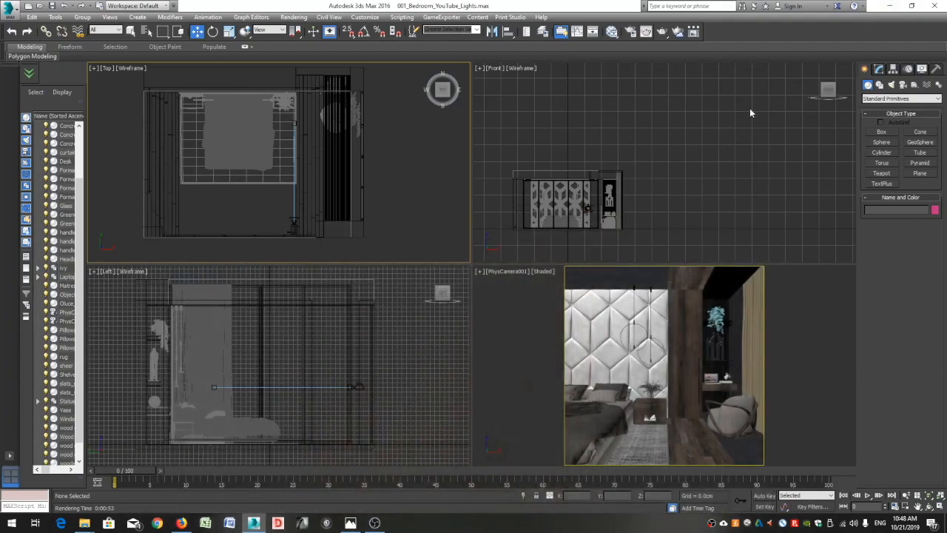
left_click(527, 285)
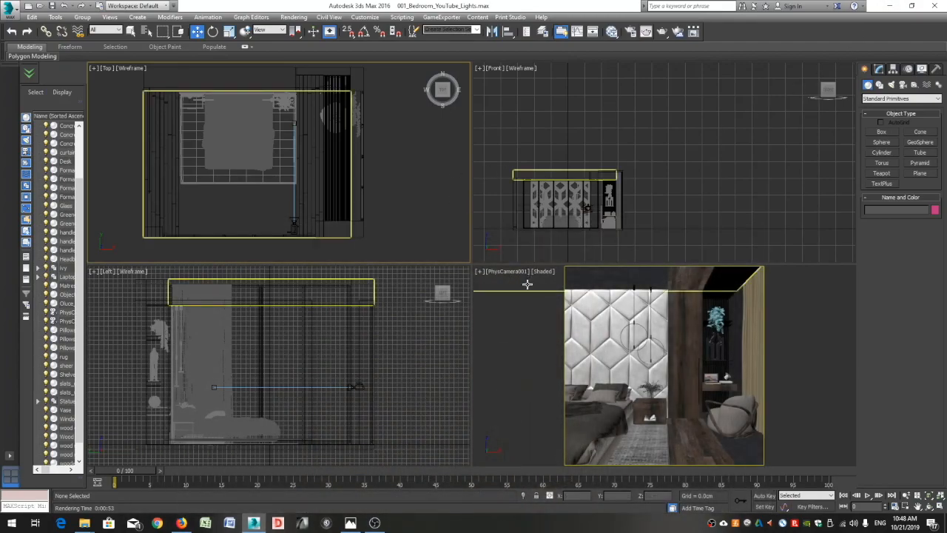
left_click(661, 31)
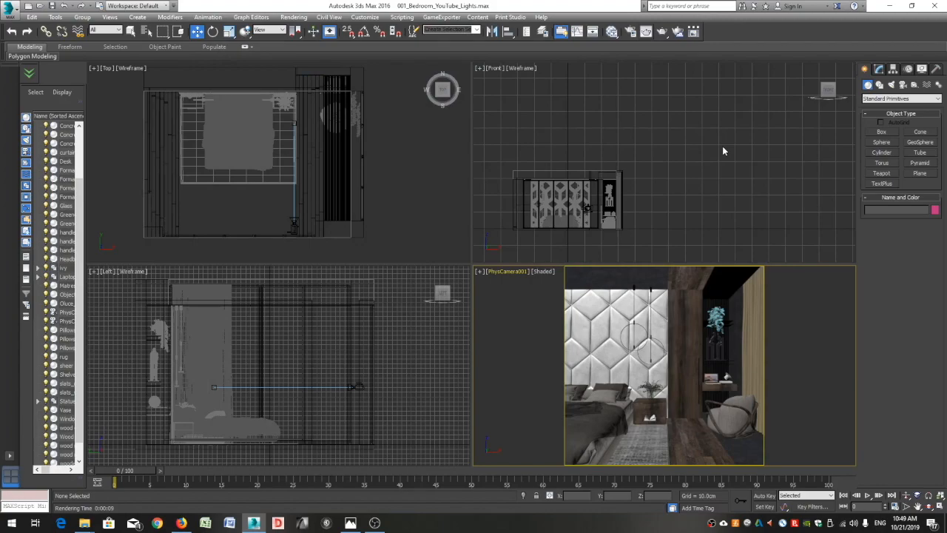
Create a VRaySun light and answer the VRaySky environment map prompt.
left_click(866, 69)
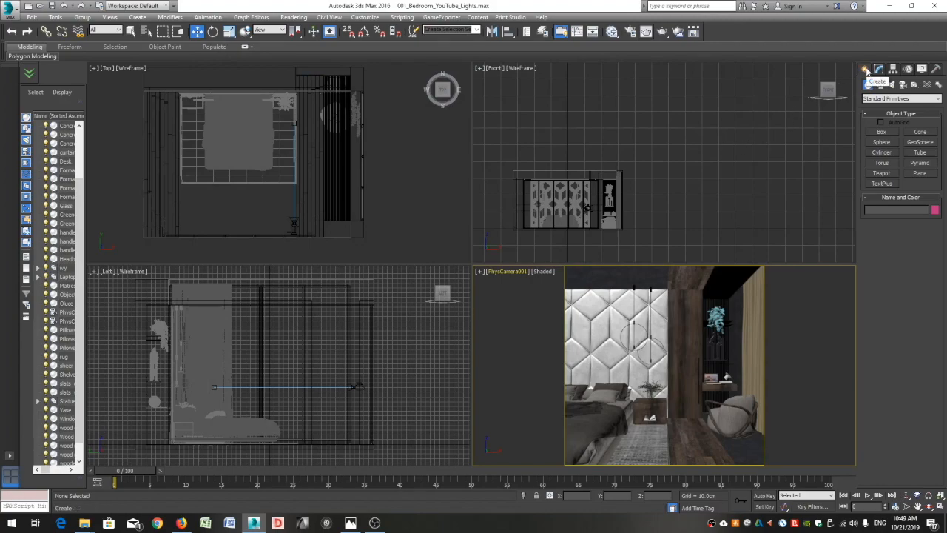
left_click(901, 99)
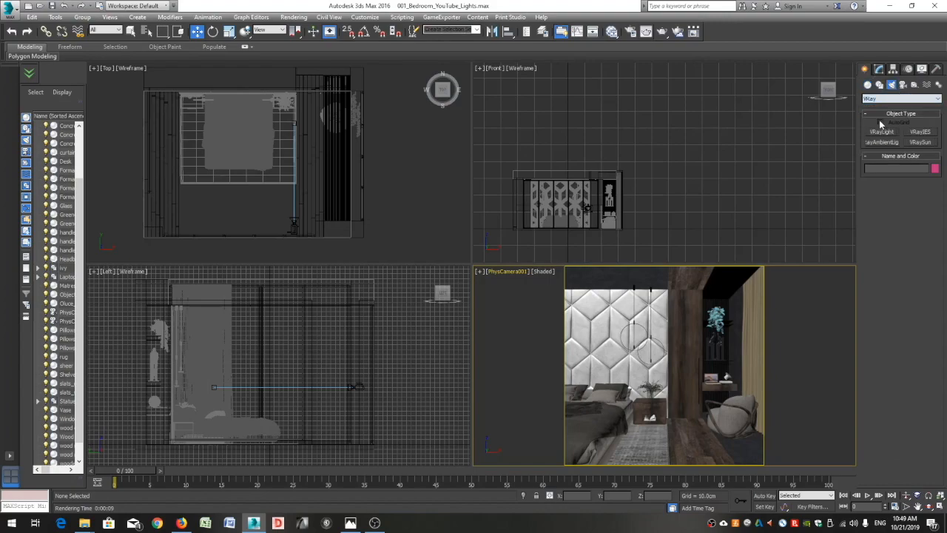
left_click(920, 142)
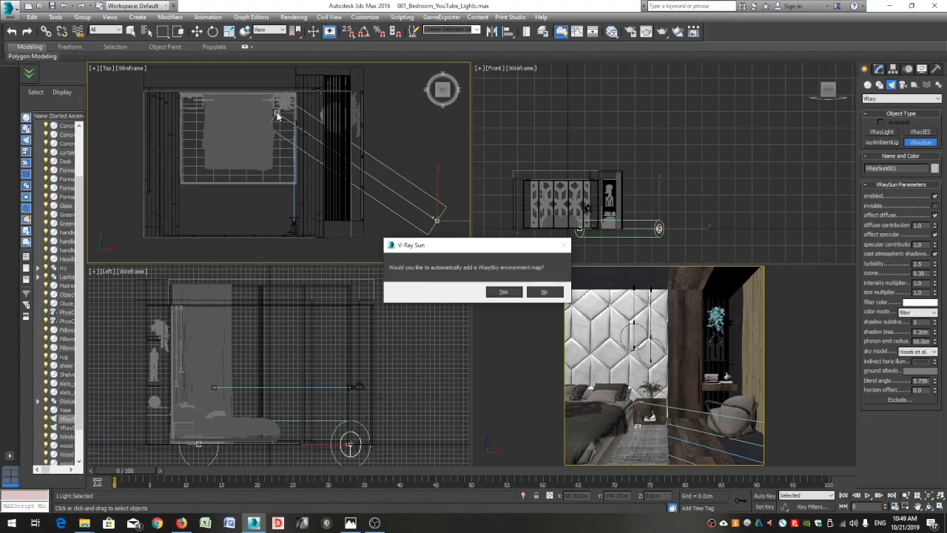
left_click(544, 290)
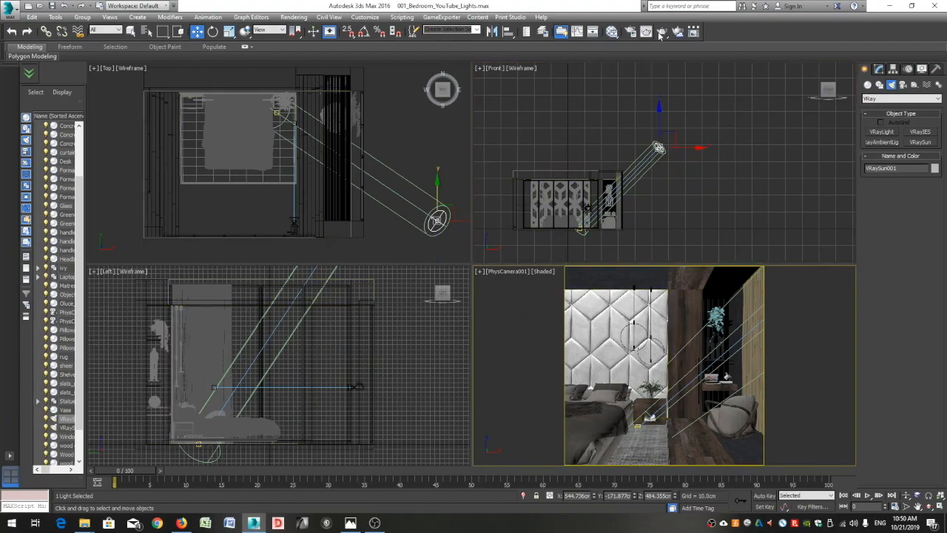
Test-render the camera view lit by the new sun, then close the frame buffer.
left_click(647, 31)
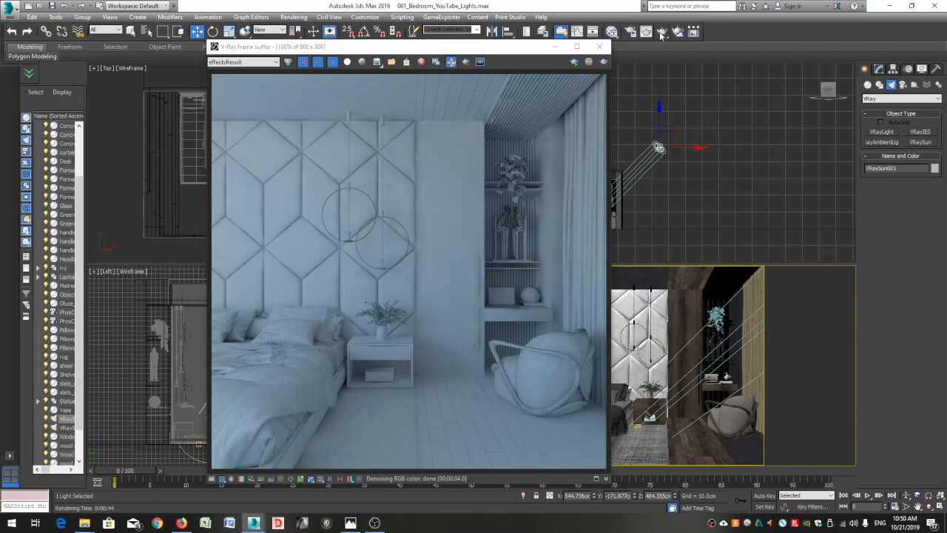
left_click(897, 412)
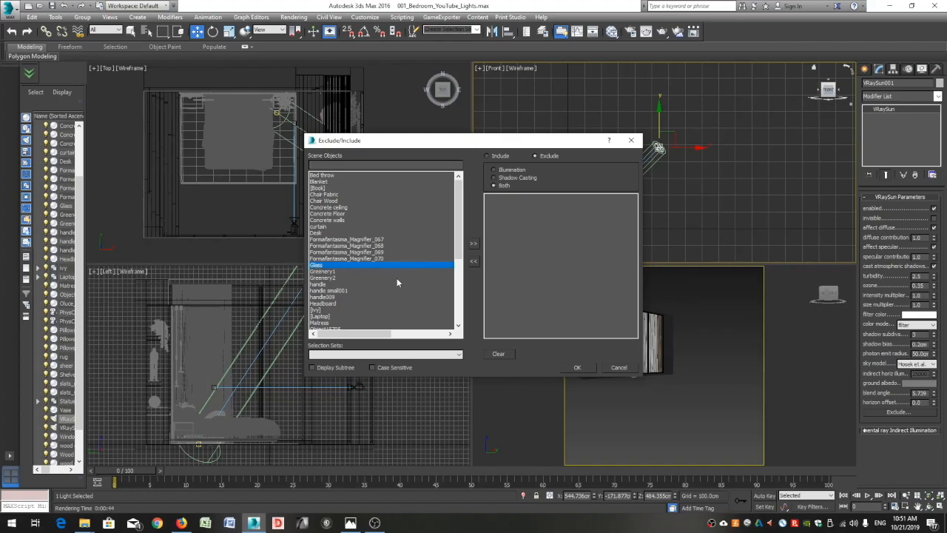
Move Glass into the sun's exclude list and confirm with OK.
left_click(474, 243)
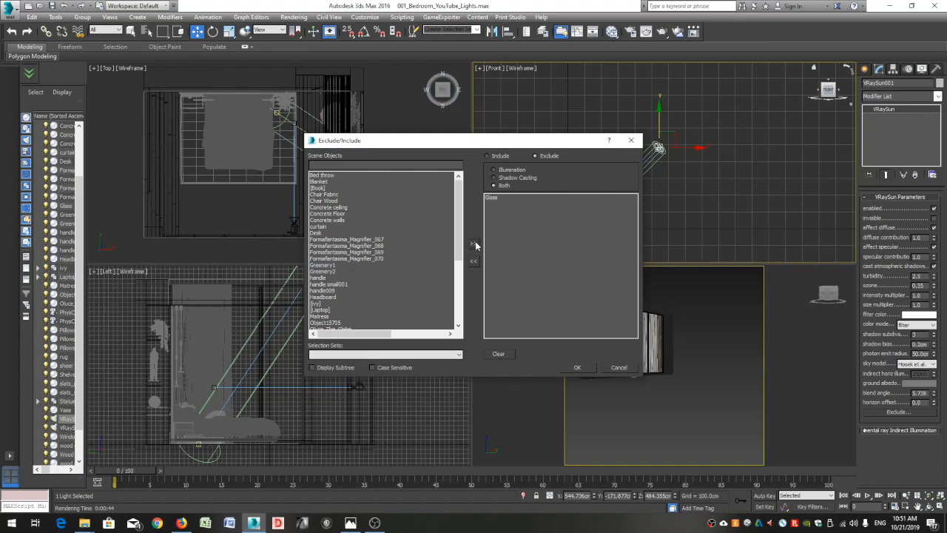
left_click(577, 367)
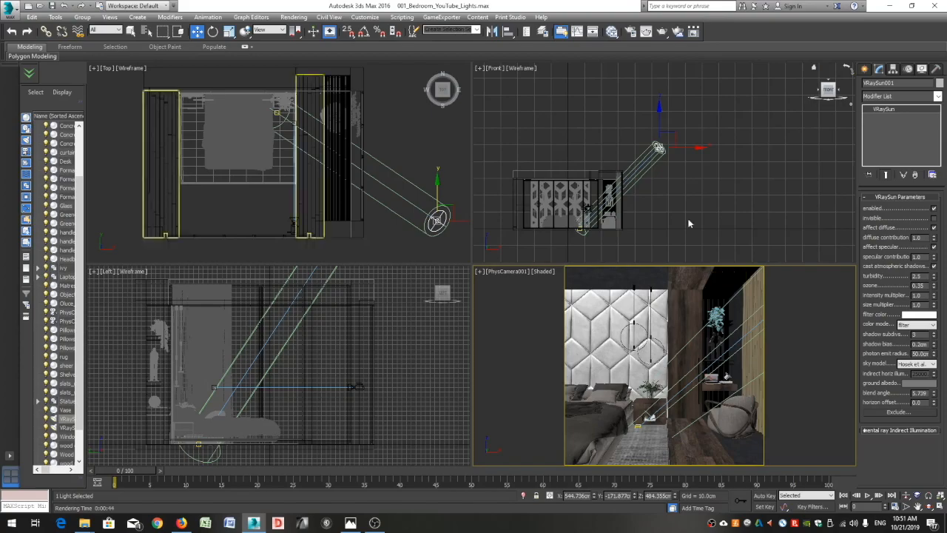
Re-render the camera view and adjust the render's exposure in the frame buffer.
left_click(663, 31)
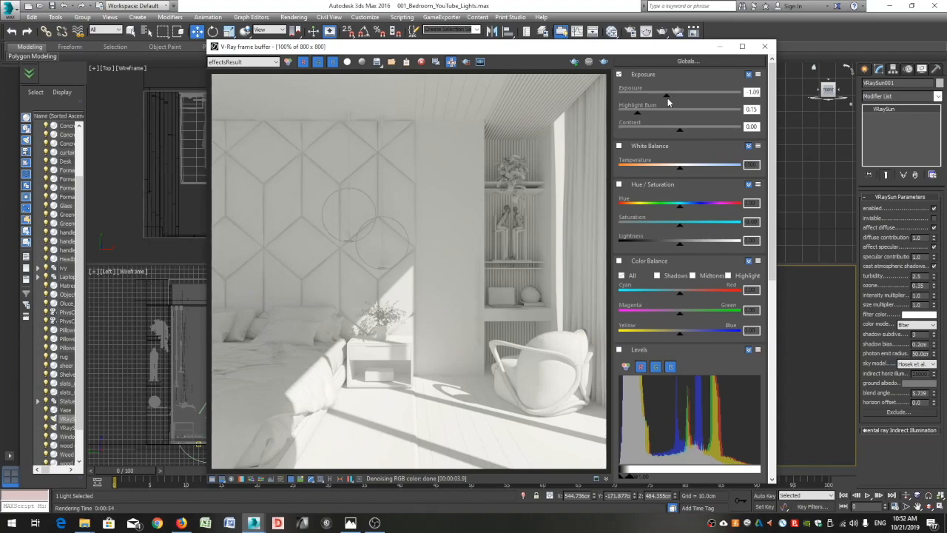
left_click(764, 46)
type("7")
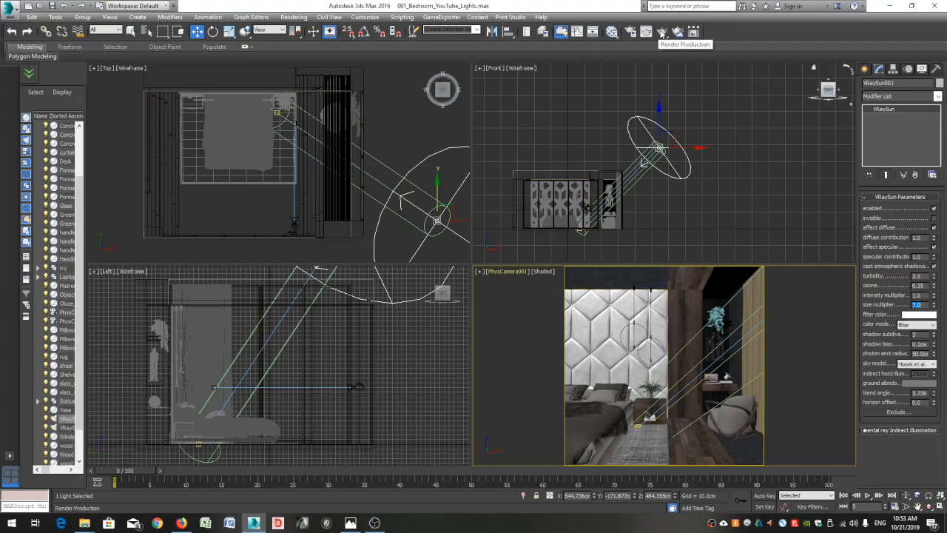
Test-render the sun with override colour and CIE Clear sky, then close the buffer.
left_click(661, 31)
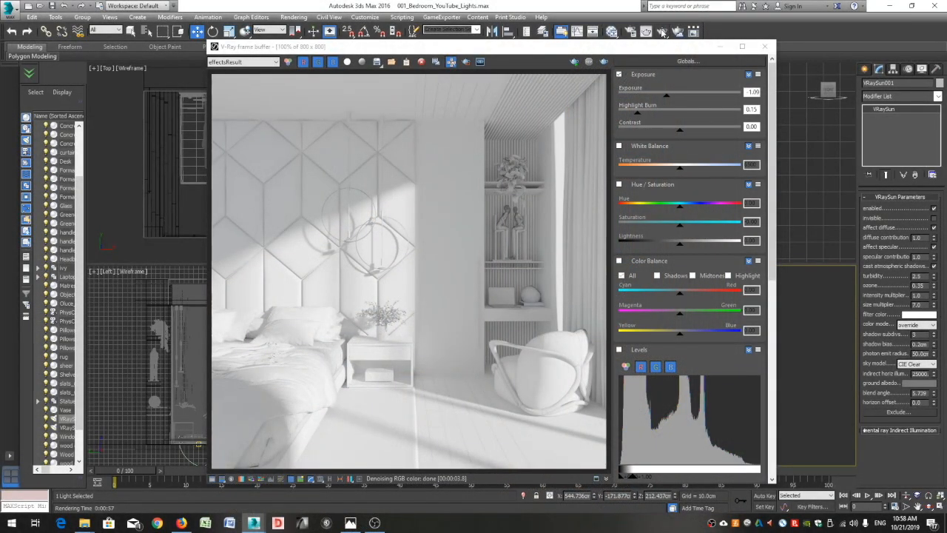
left_click(764, 46)
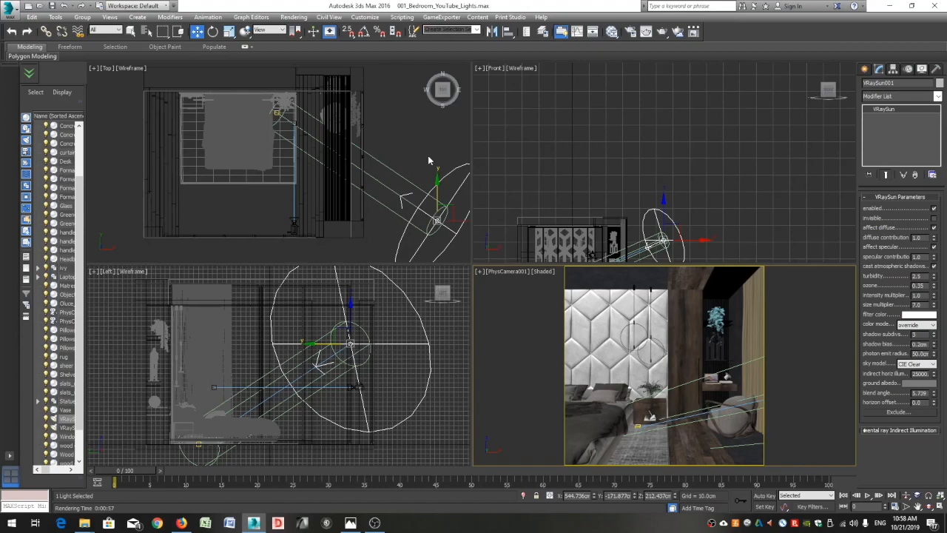
Start creating a VRayLight plane light from the V-Ray light types.
left_click(429, 160)
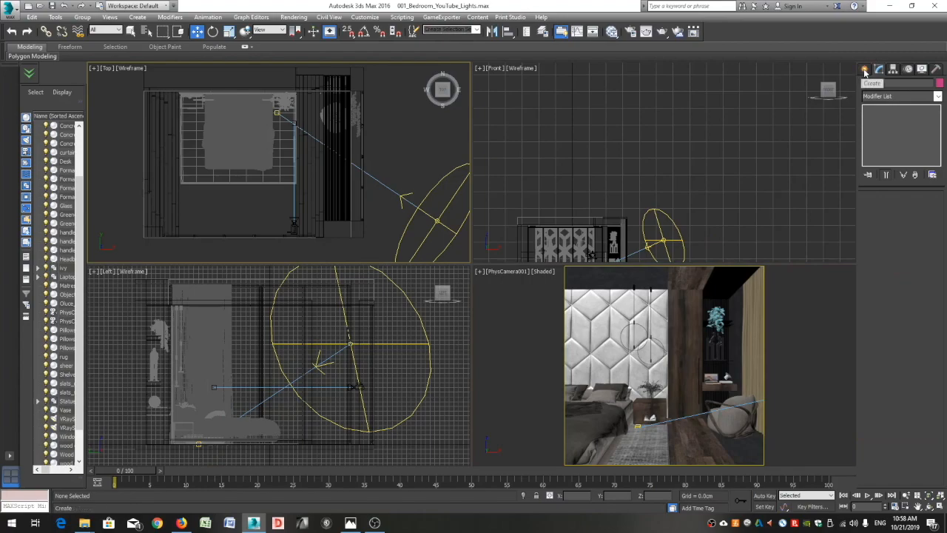
left_click(867, 69)
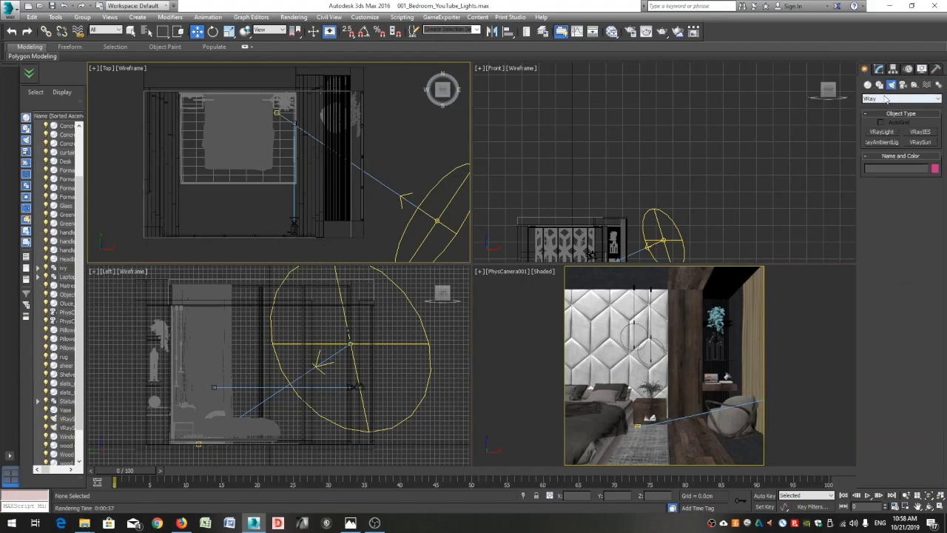
mouse_move(892, 135)
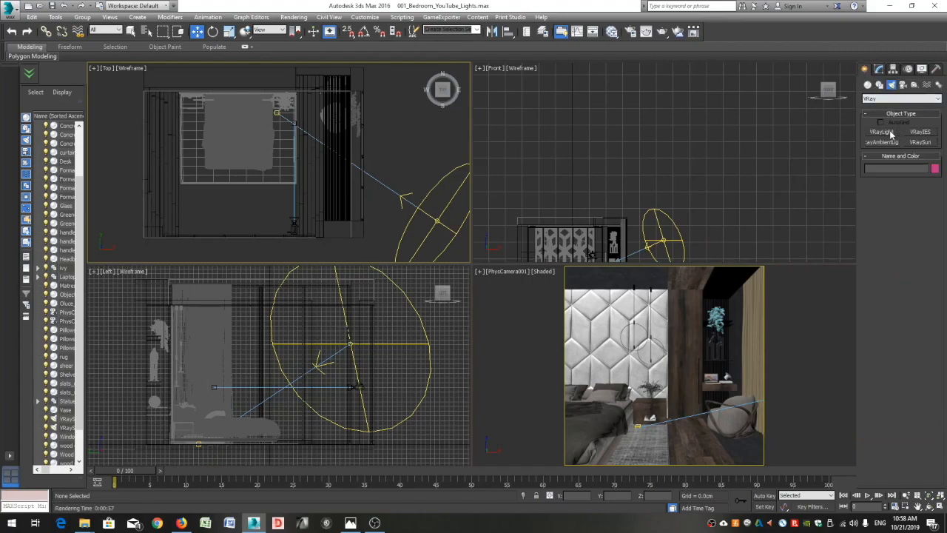
left_click(880, 132)
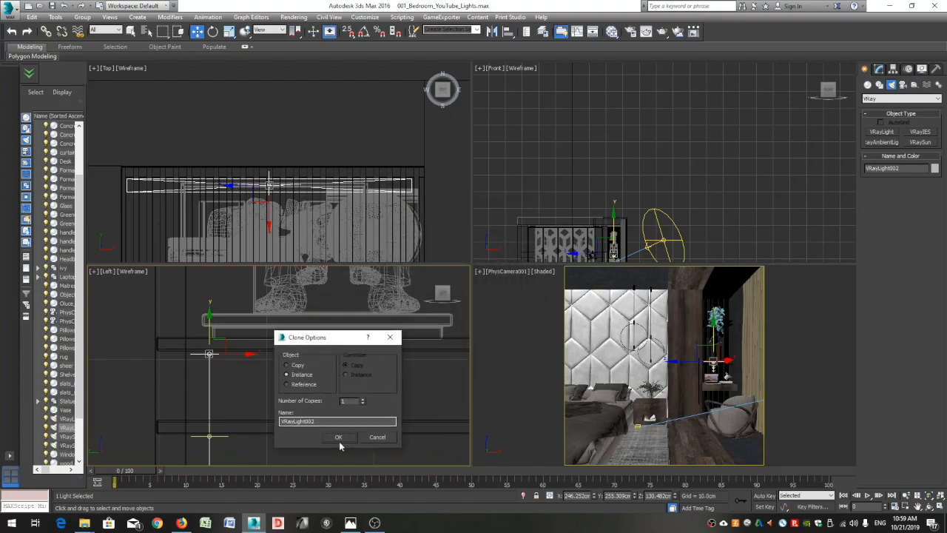
Confirm the instanced copy of the shelf plane light in Clone Options.
left_click(338, 436)
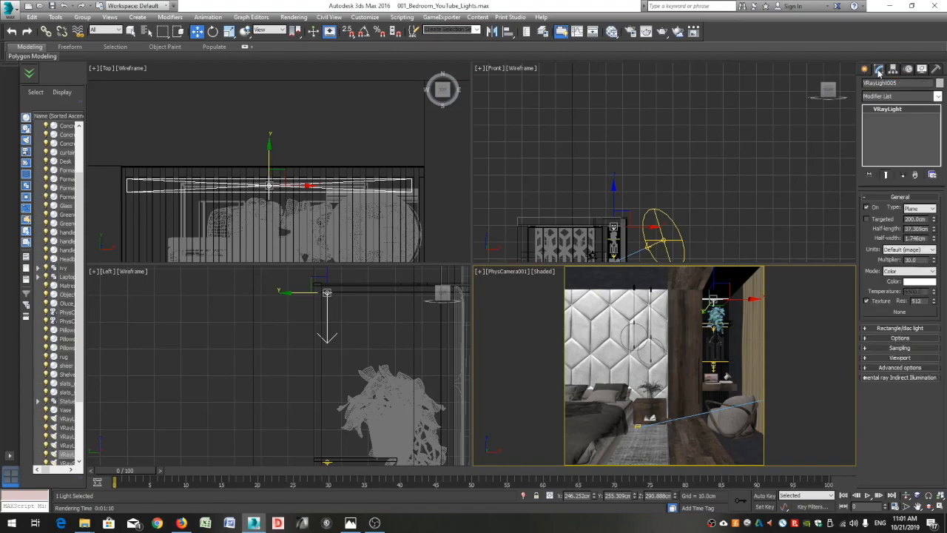
Open VRayLight005's parameters and make the strip light invisible to the camera.
left_click(899, 338)
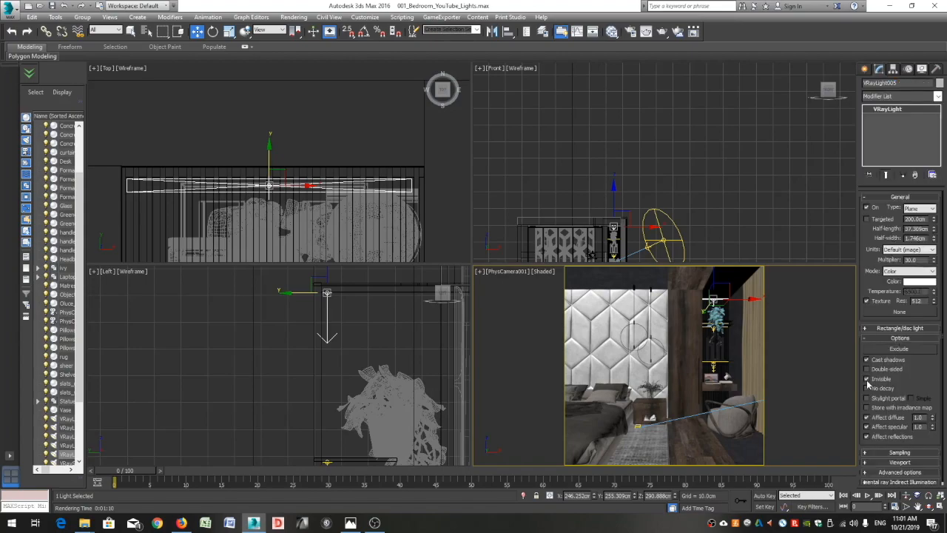
left_click(914, 270)
type("3500")
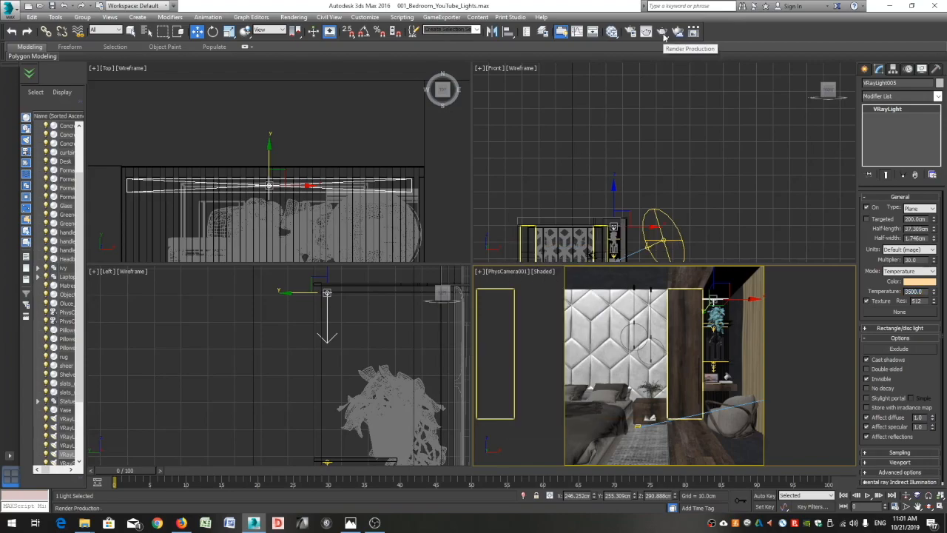
Test-render the bedroom with strip lights at multiplier 60, then close the preview.
left_click(663, 32)
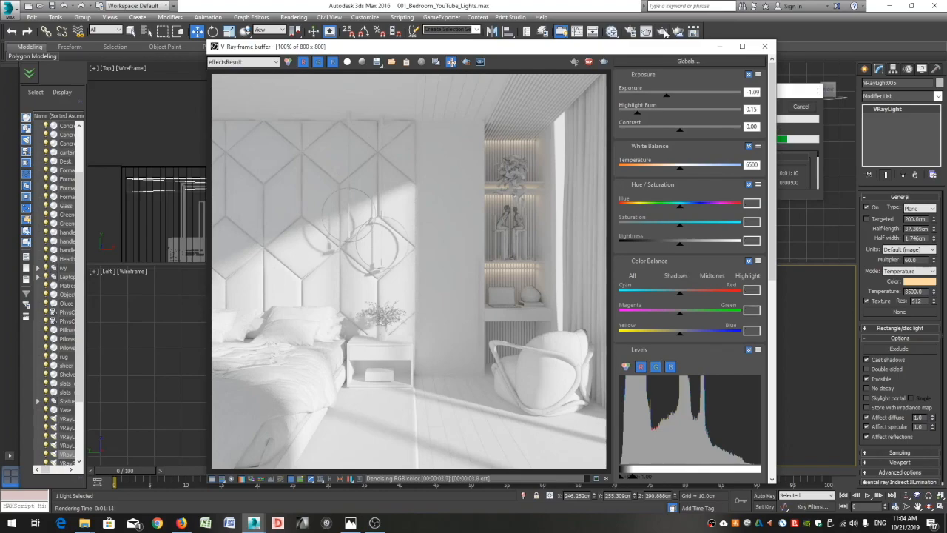
left_click(764, 46)
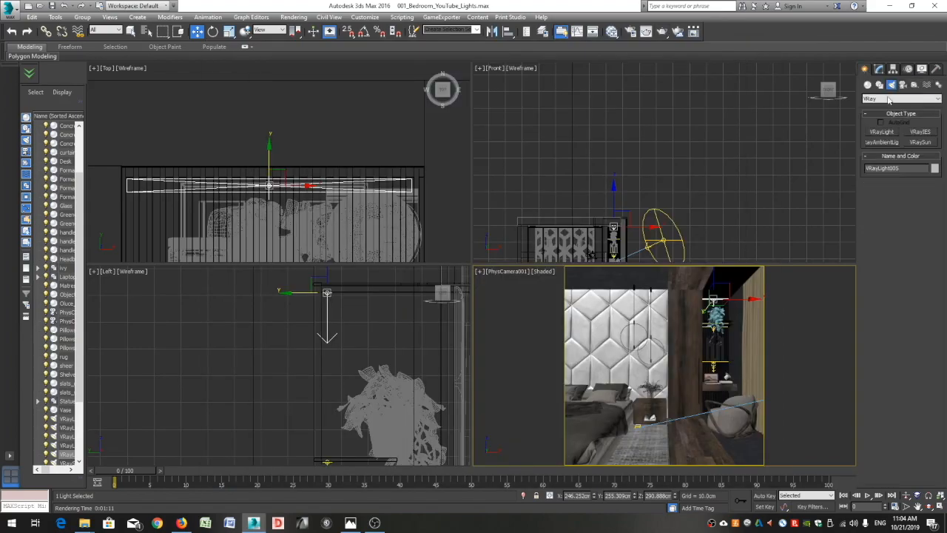
Begin placing a VRayIES light at the pendant lamp.
left_click(920, 132)
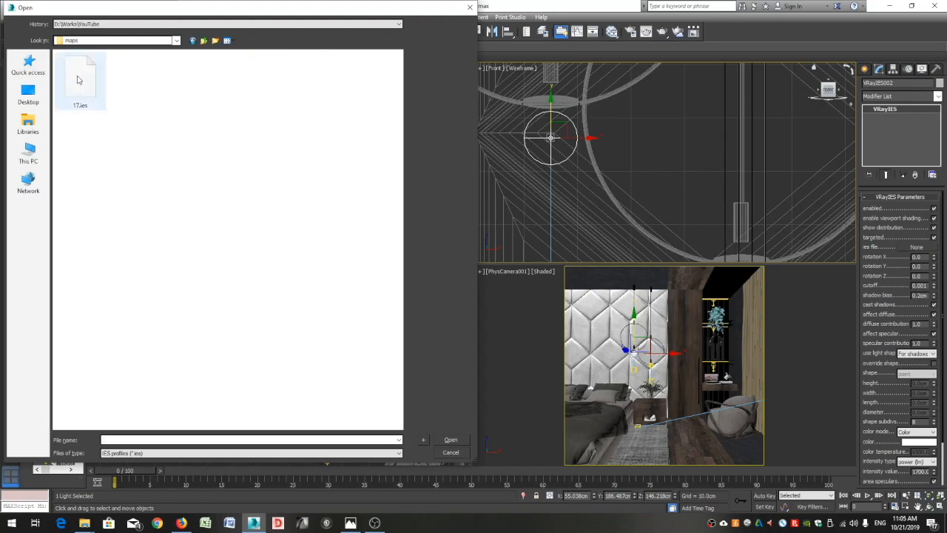
Load the 17.ies profile and set the light to a 3500 K colour temperature.
left_click(450, 440)
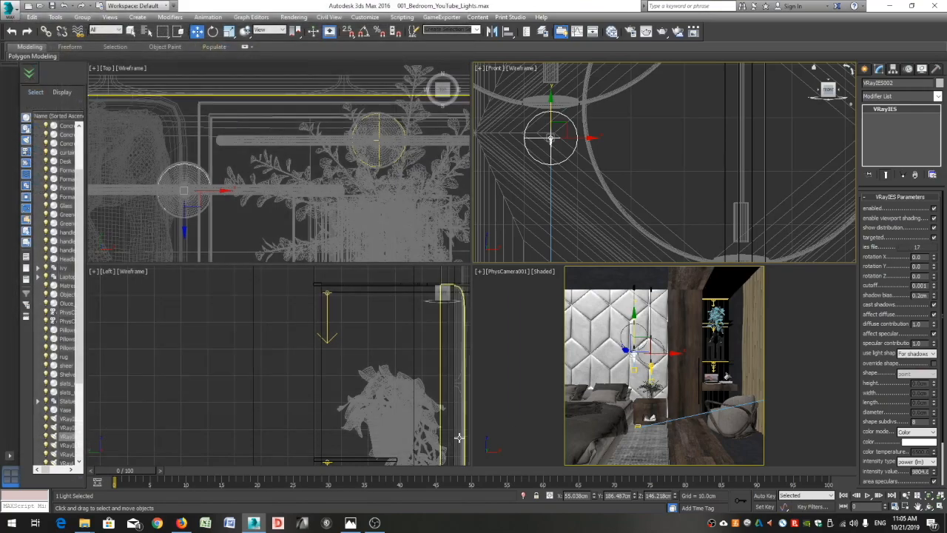
scroll("down", 3)
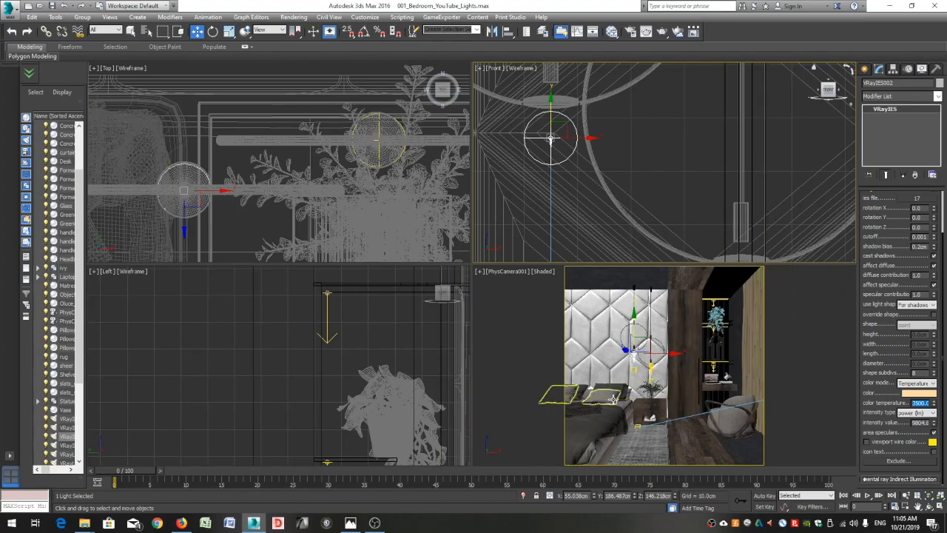
Clone the VRayIES light into the second pendant lamp.
left_click(664, 31)
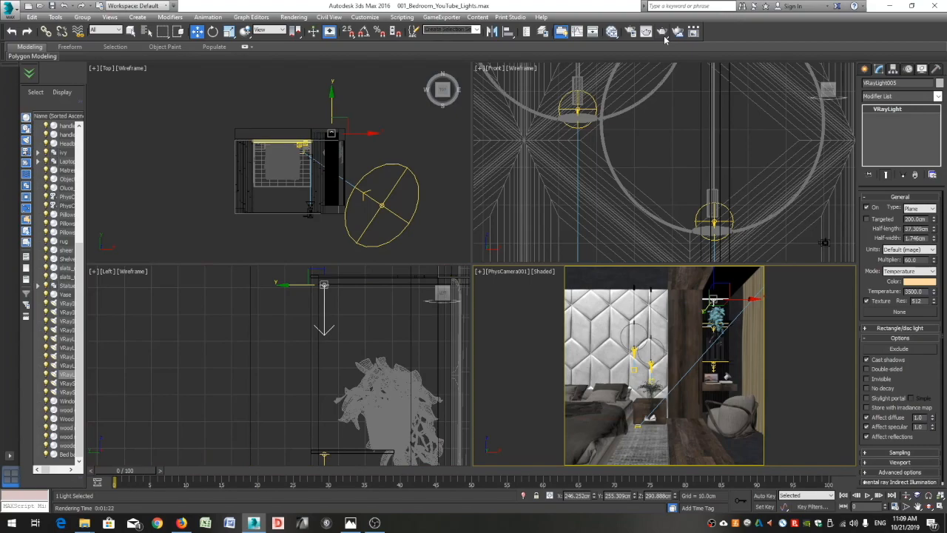
Render the bedroom with the pendant lights and turn on the glare effect.
left_click(662, 31)
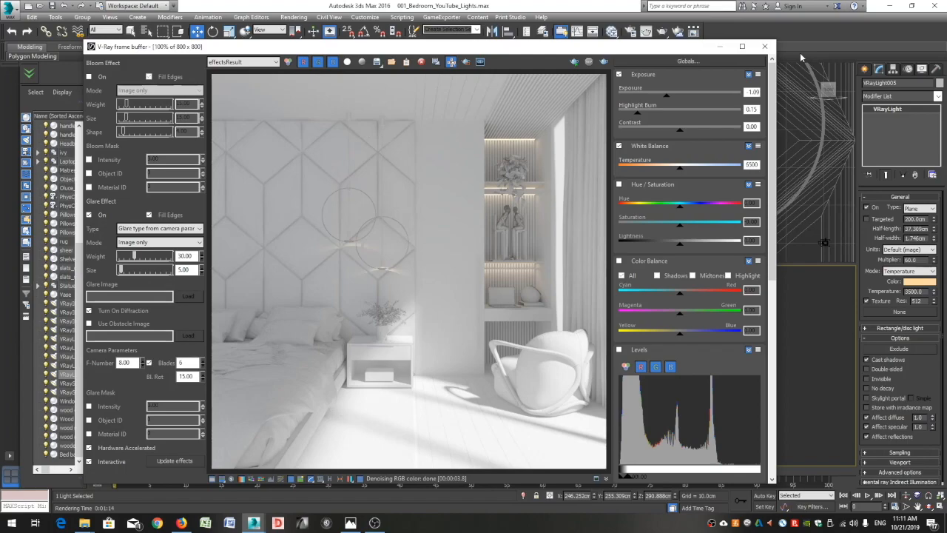
Close the frame buffer and clone VRayIES004 near the shelf decor.
left_click(764, 46)
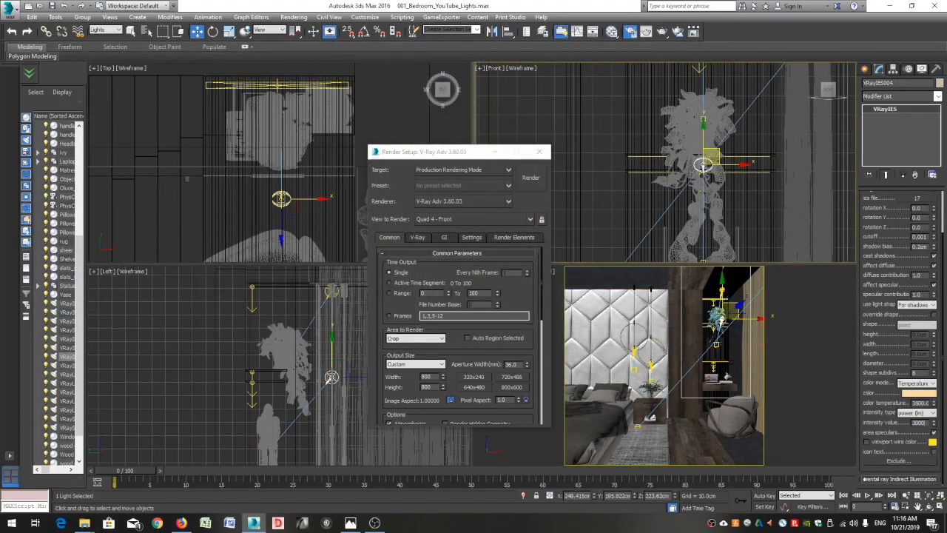
Confirm the 800x800 output size in the Common settings and render the camera view.
left_click(530, 177)
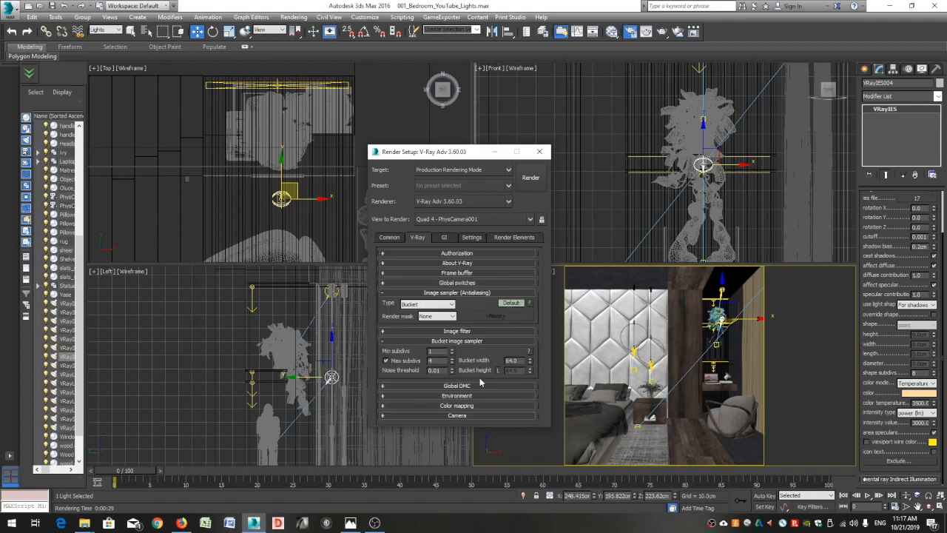
left_click(456, 385)
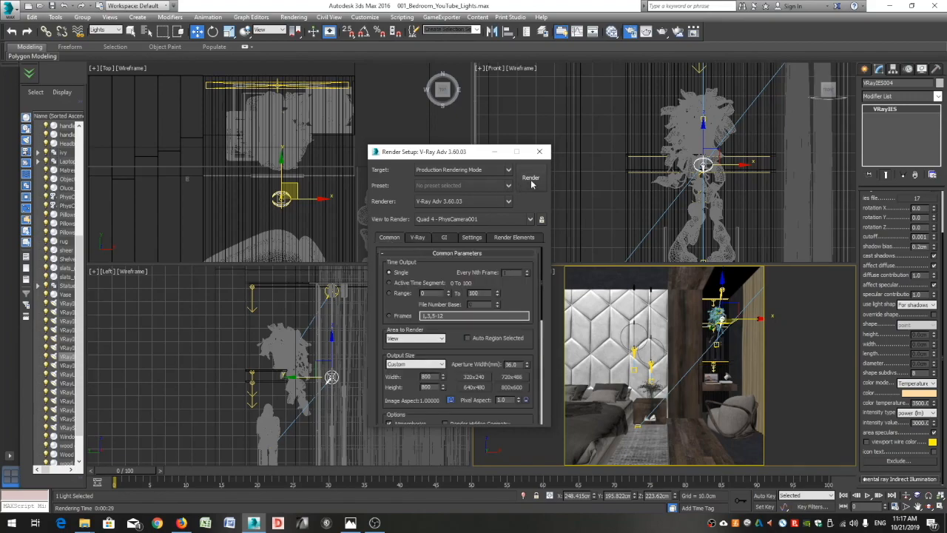
left_click(531, 178)
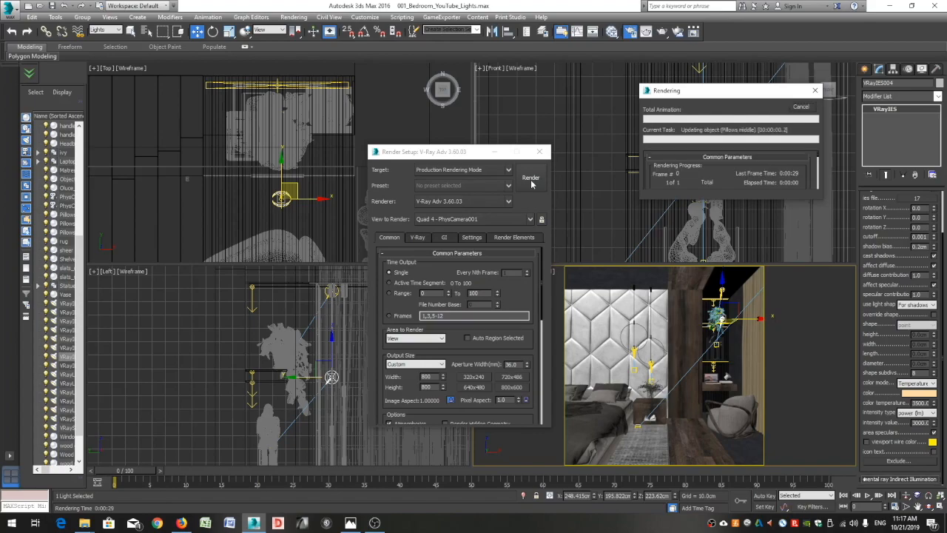
left_click(531, 178)
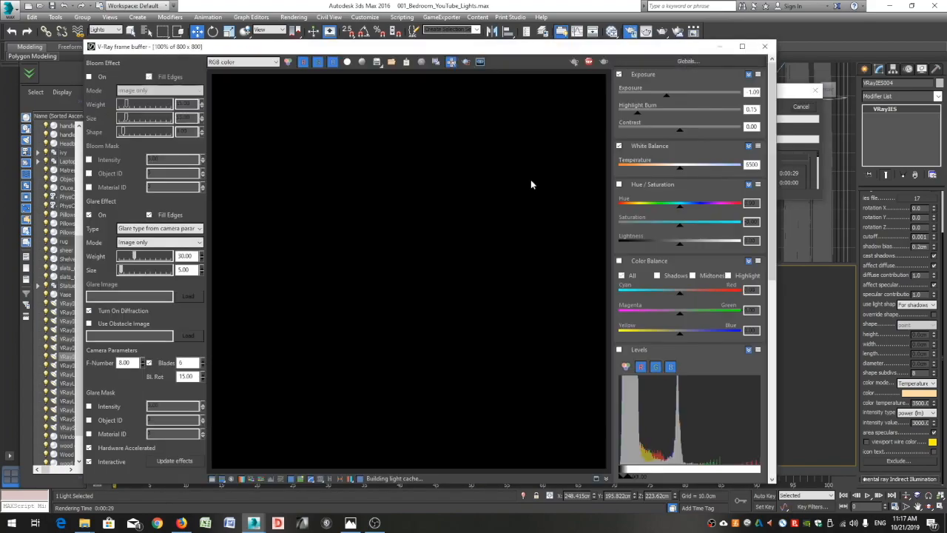